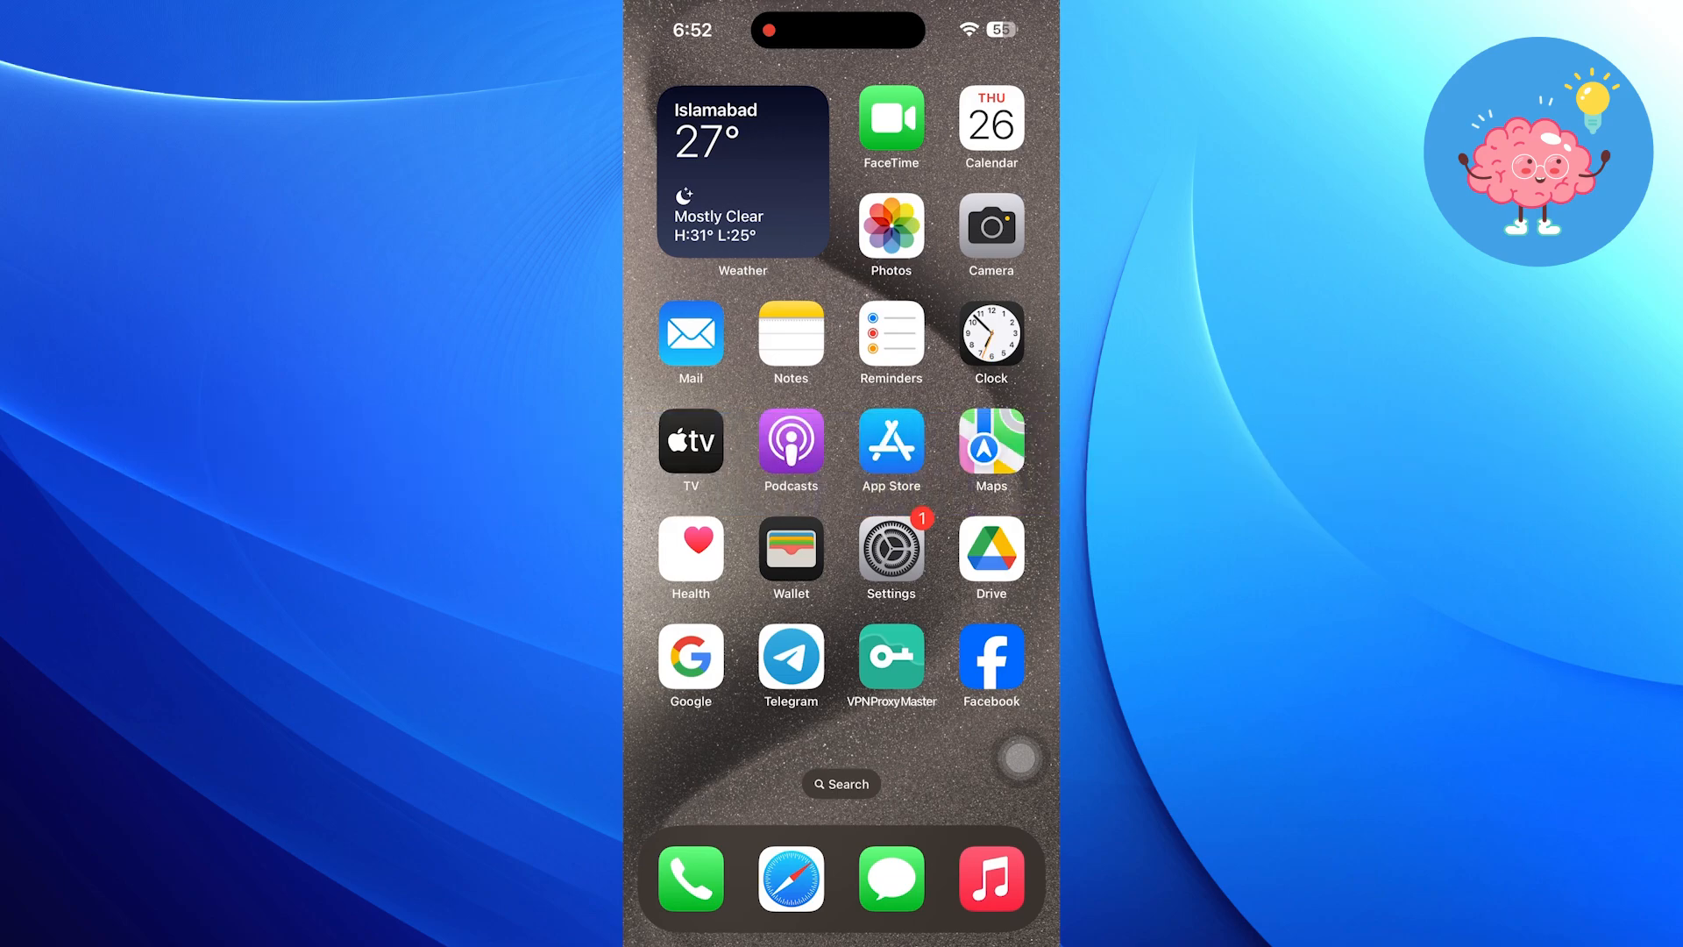
Check in Settings that the phone runs iOS 18.0 and is up to date
{"action": "left_click", "coordinate": [891, 549]}
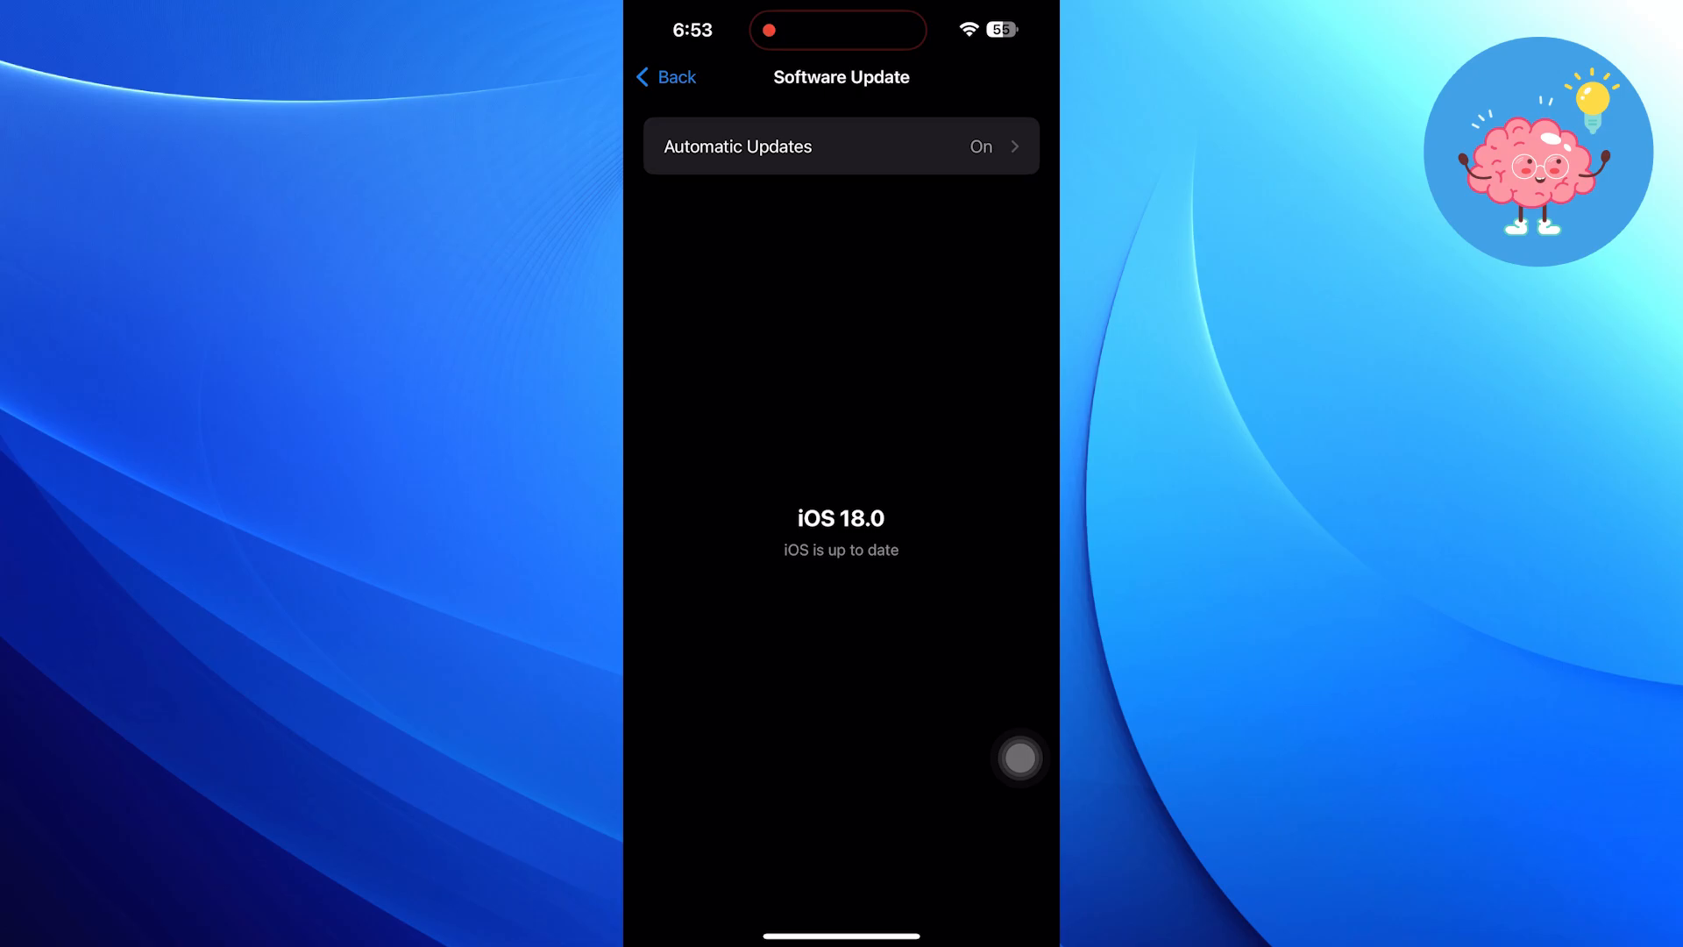
Toggle Highlights on in Safari's Privacy & Security settings
{"action": "left_click", "coordinate": [665, 75]}
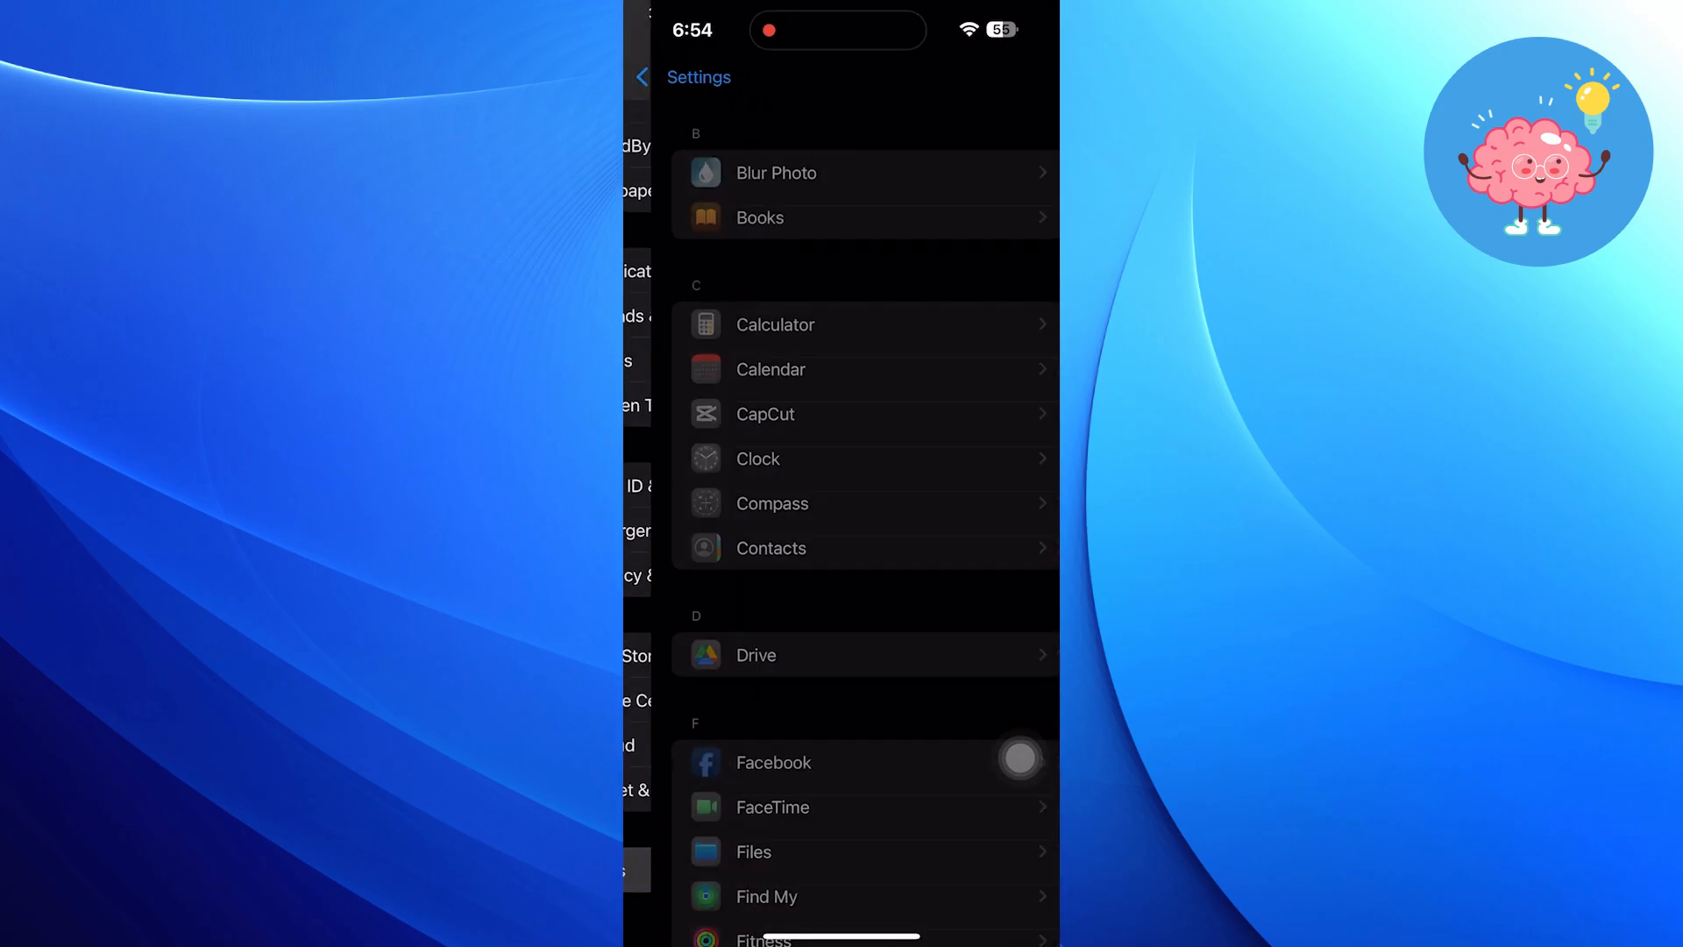
{"action": "scroll", "scroll_direction": "up", "scroll_amount": 3}
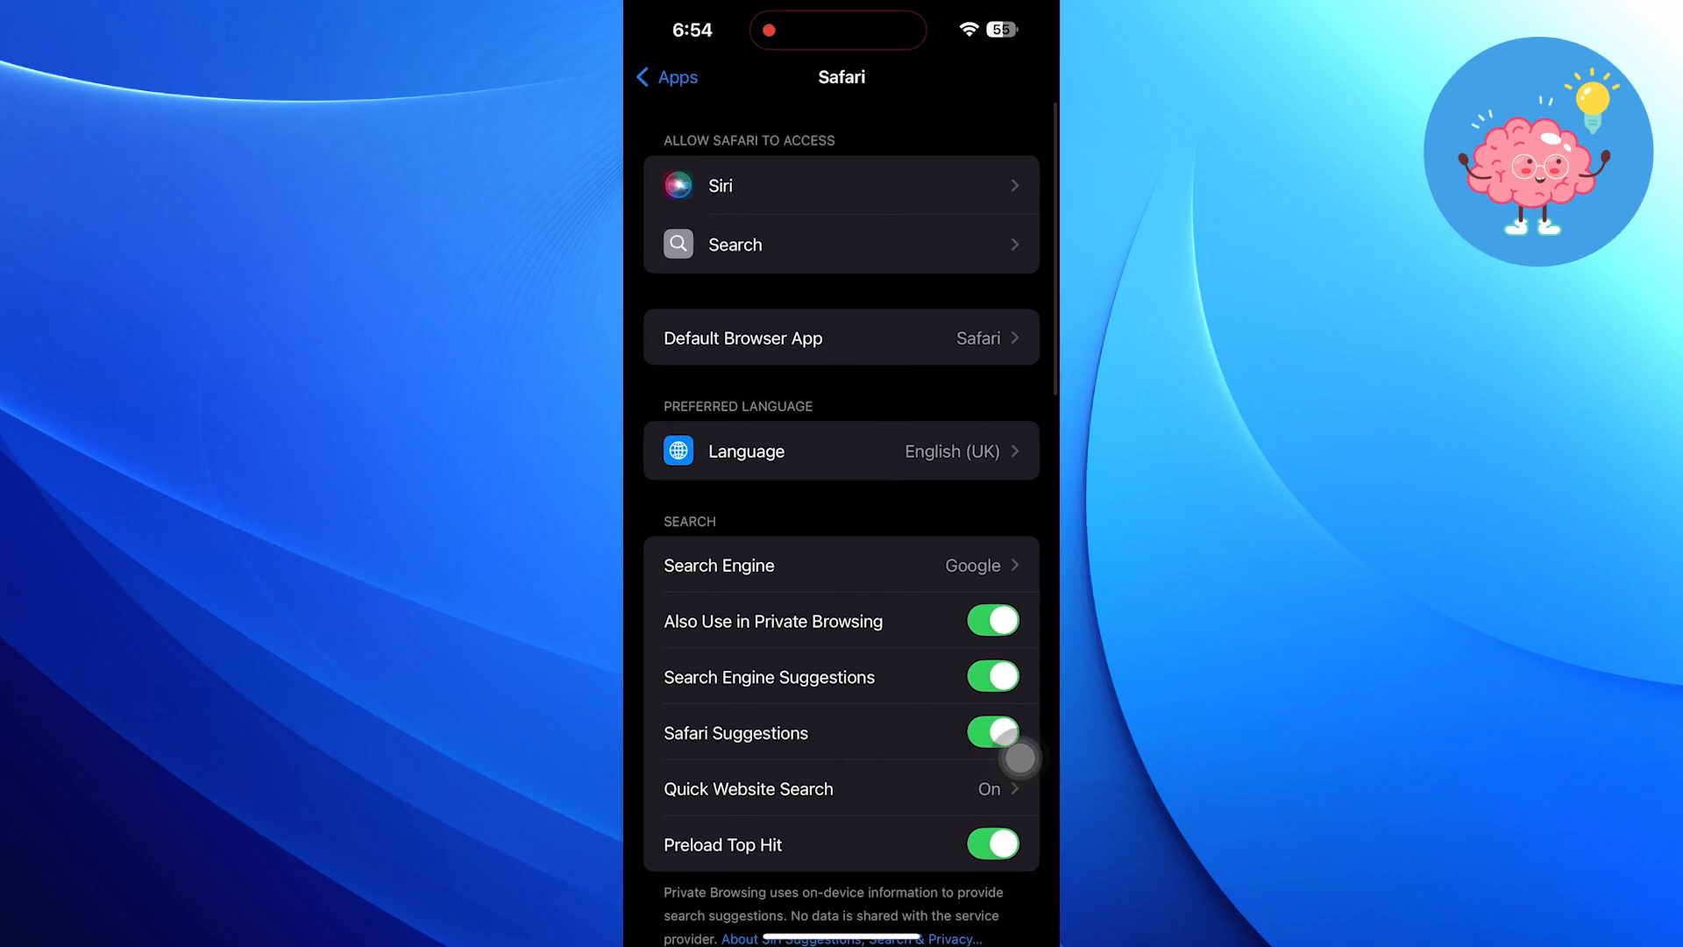
{"action": "scroll", "scroll_direction": "down", "scroll_amount": 3}
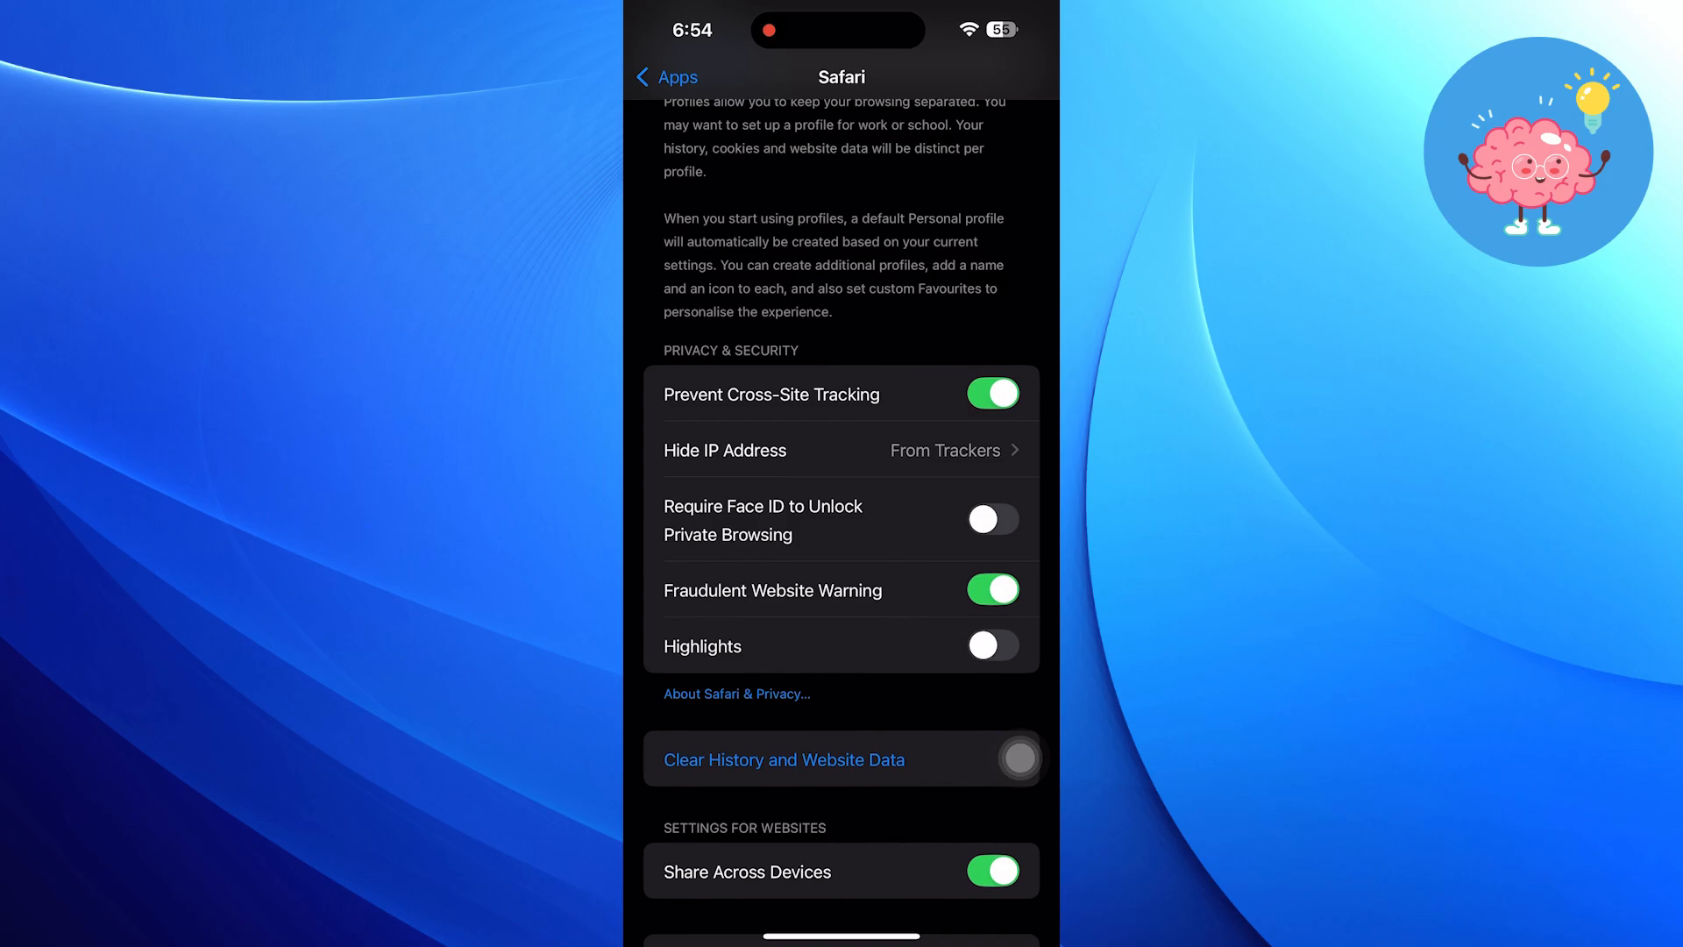
{"action": "left_click", "coordinate": [990, 646]}
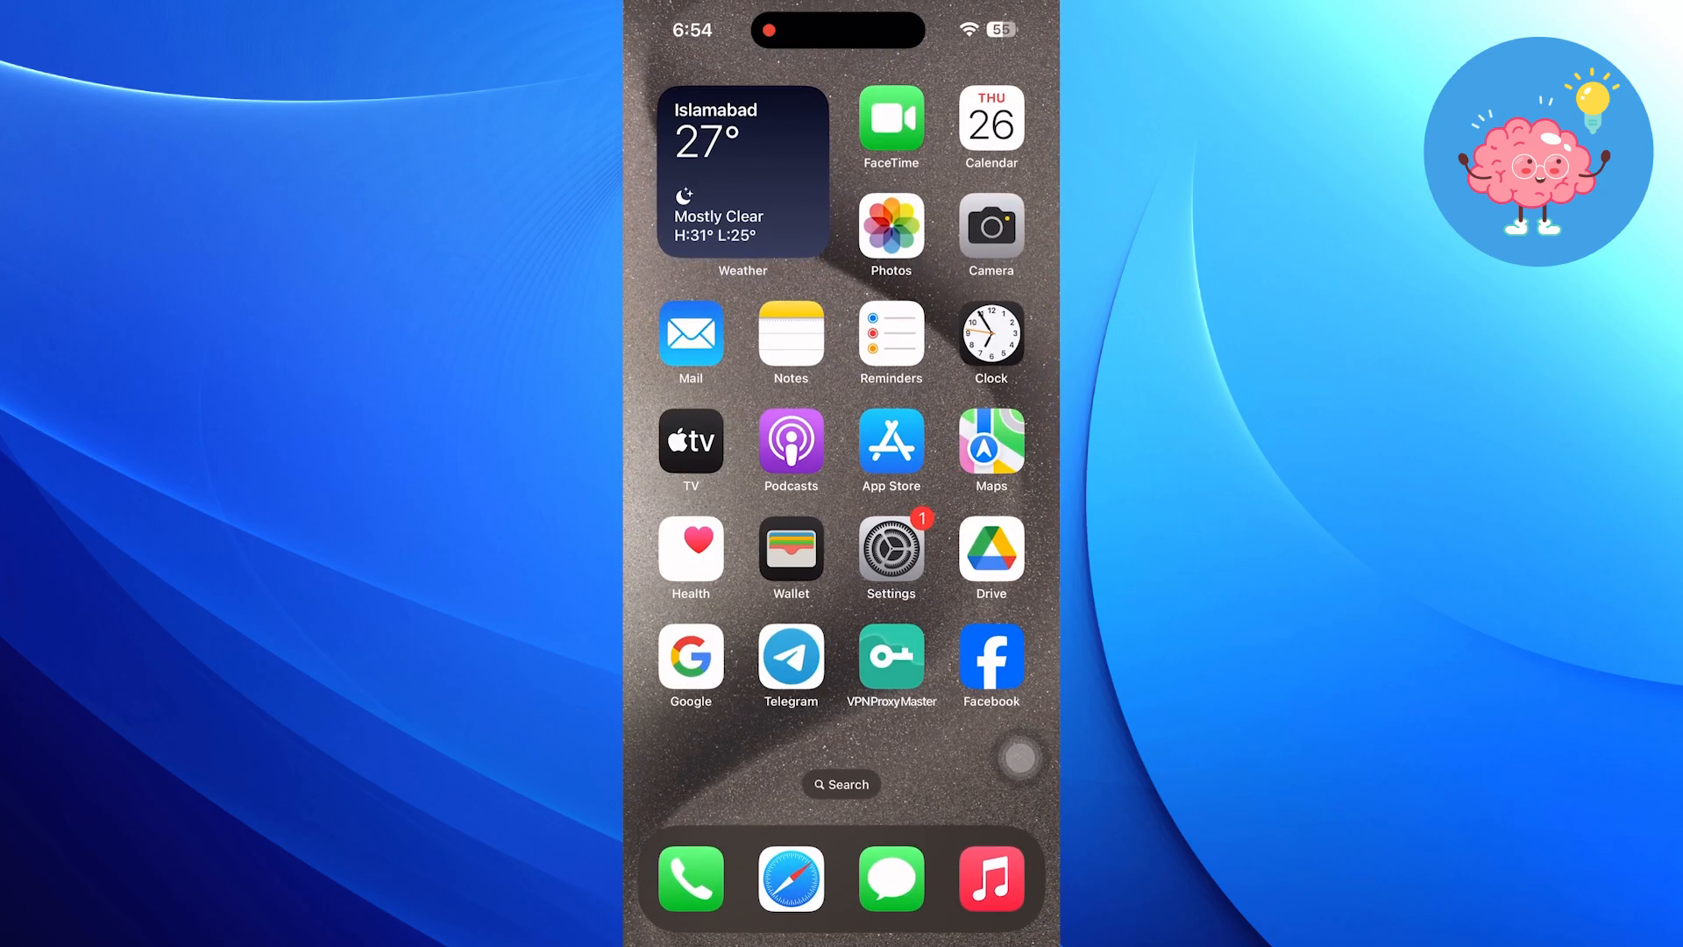
Search Safari for 'article' and load the Walden academic guide on articles
{"action": "left_click", "coordinate": [790, 879]}
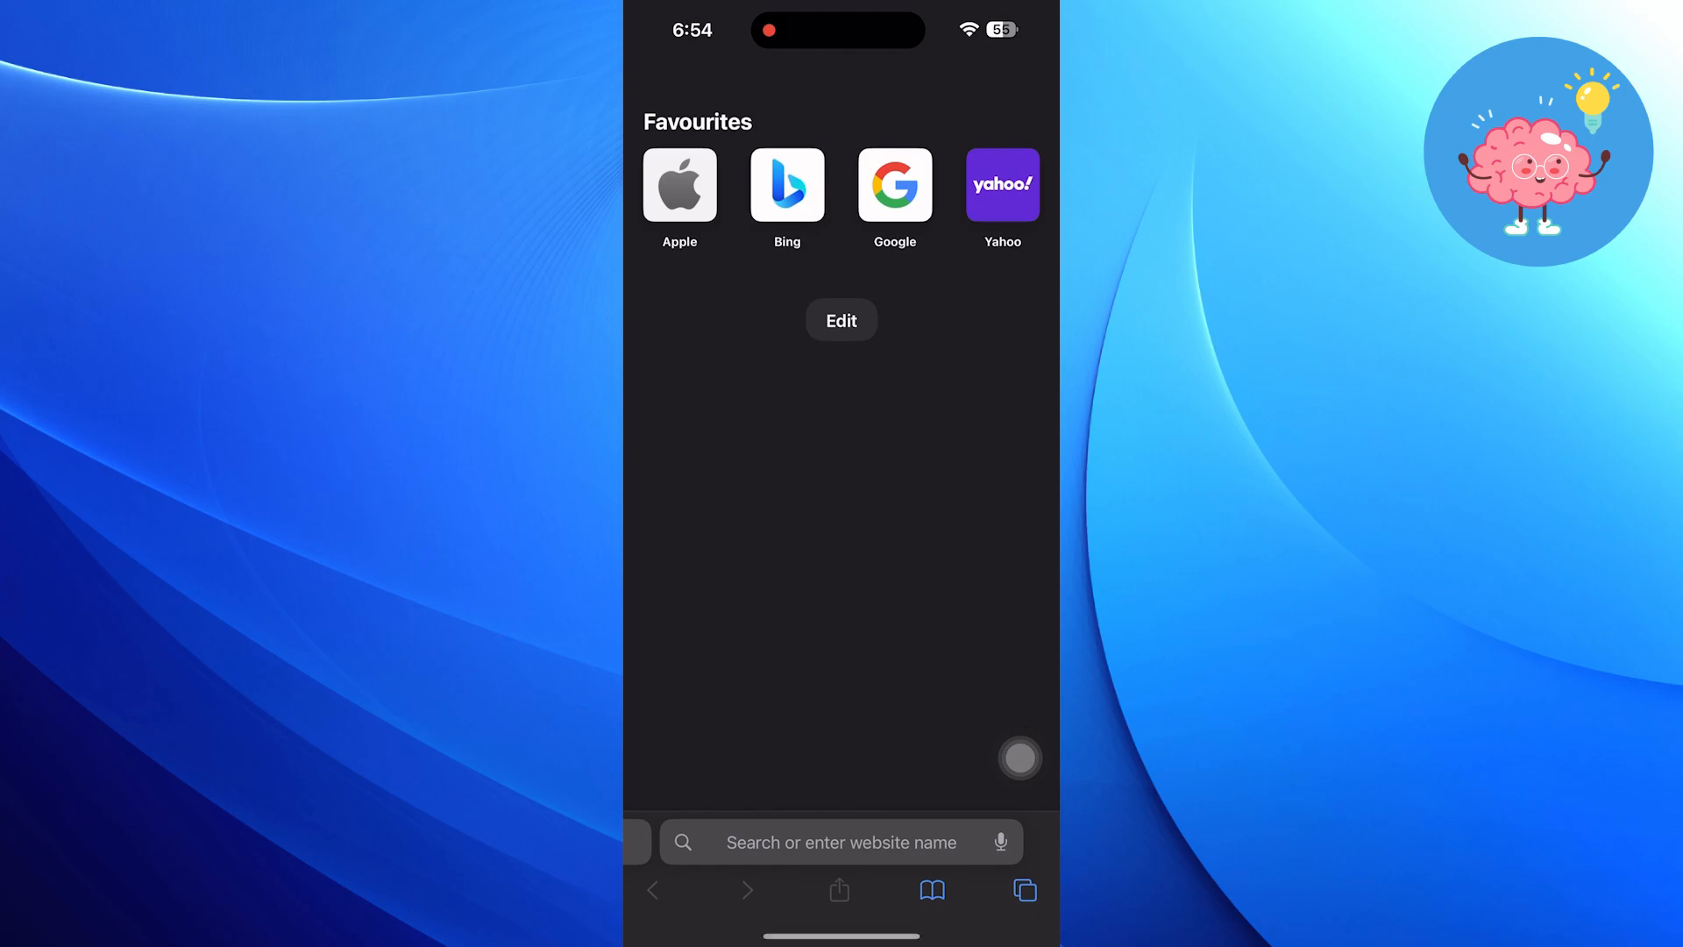
{"action": "type", "text": "article"}
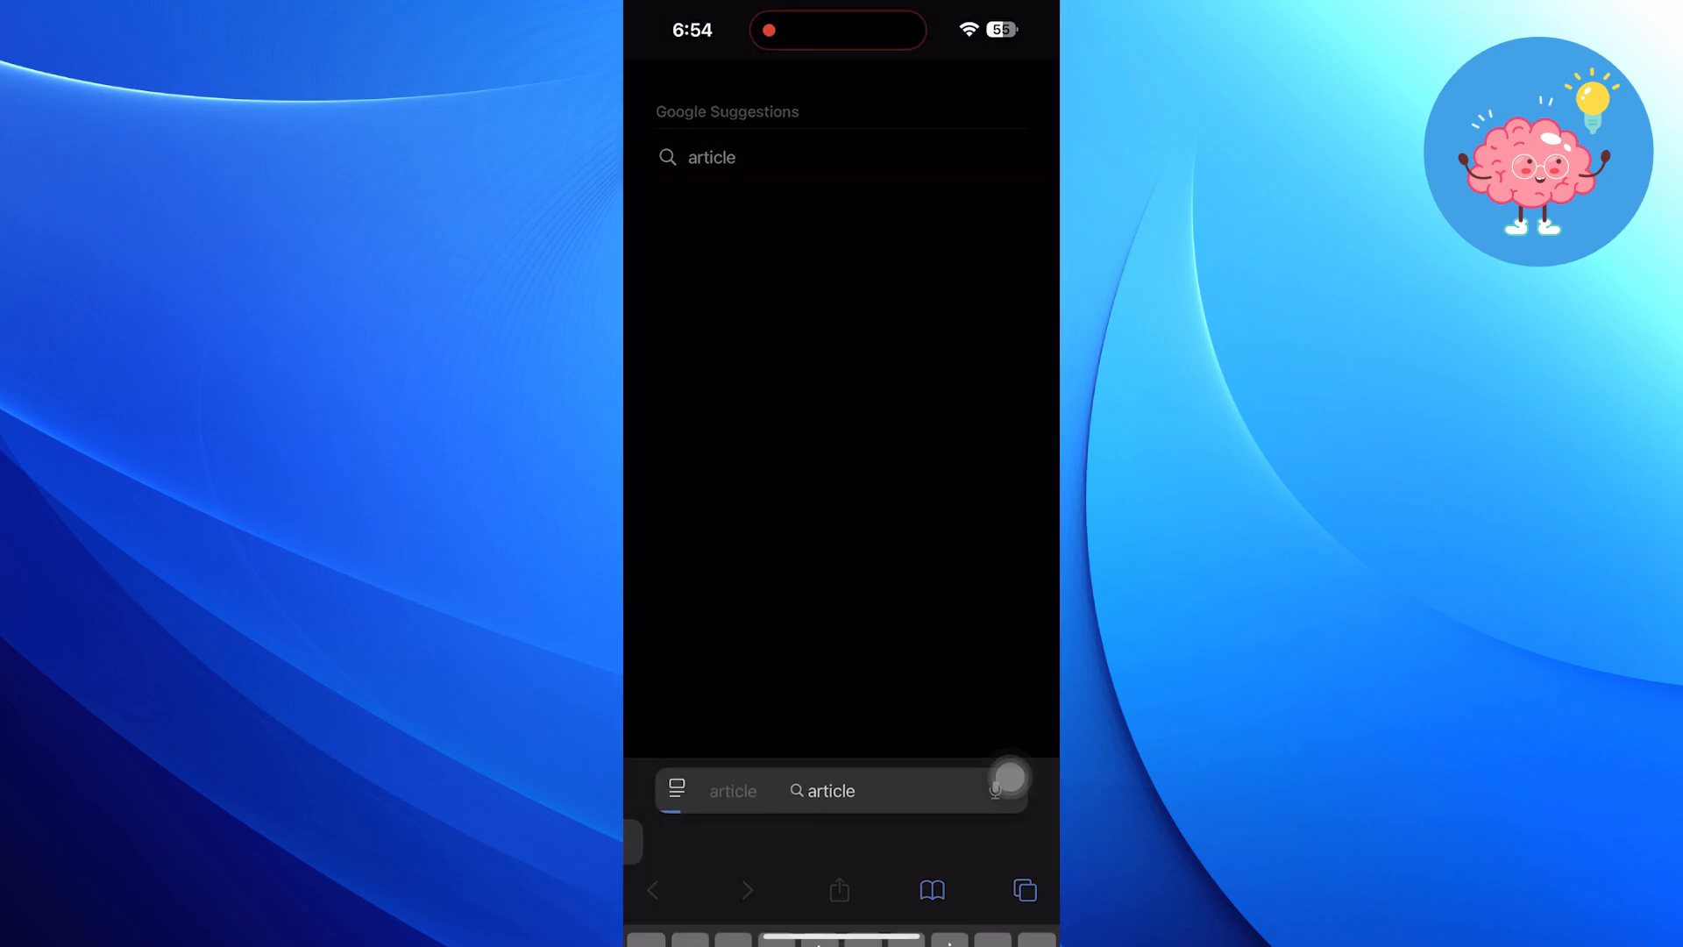
{"action": "left_click", "coordinate": [711, 156]}
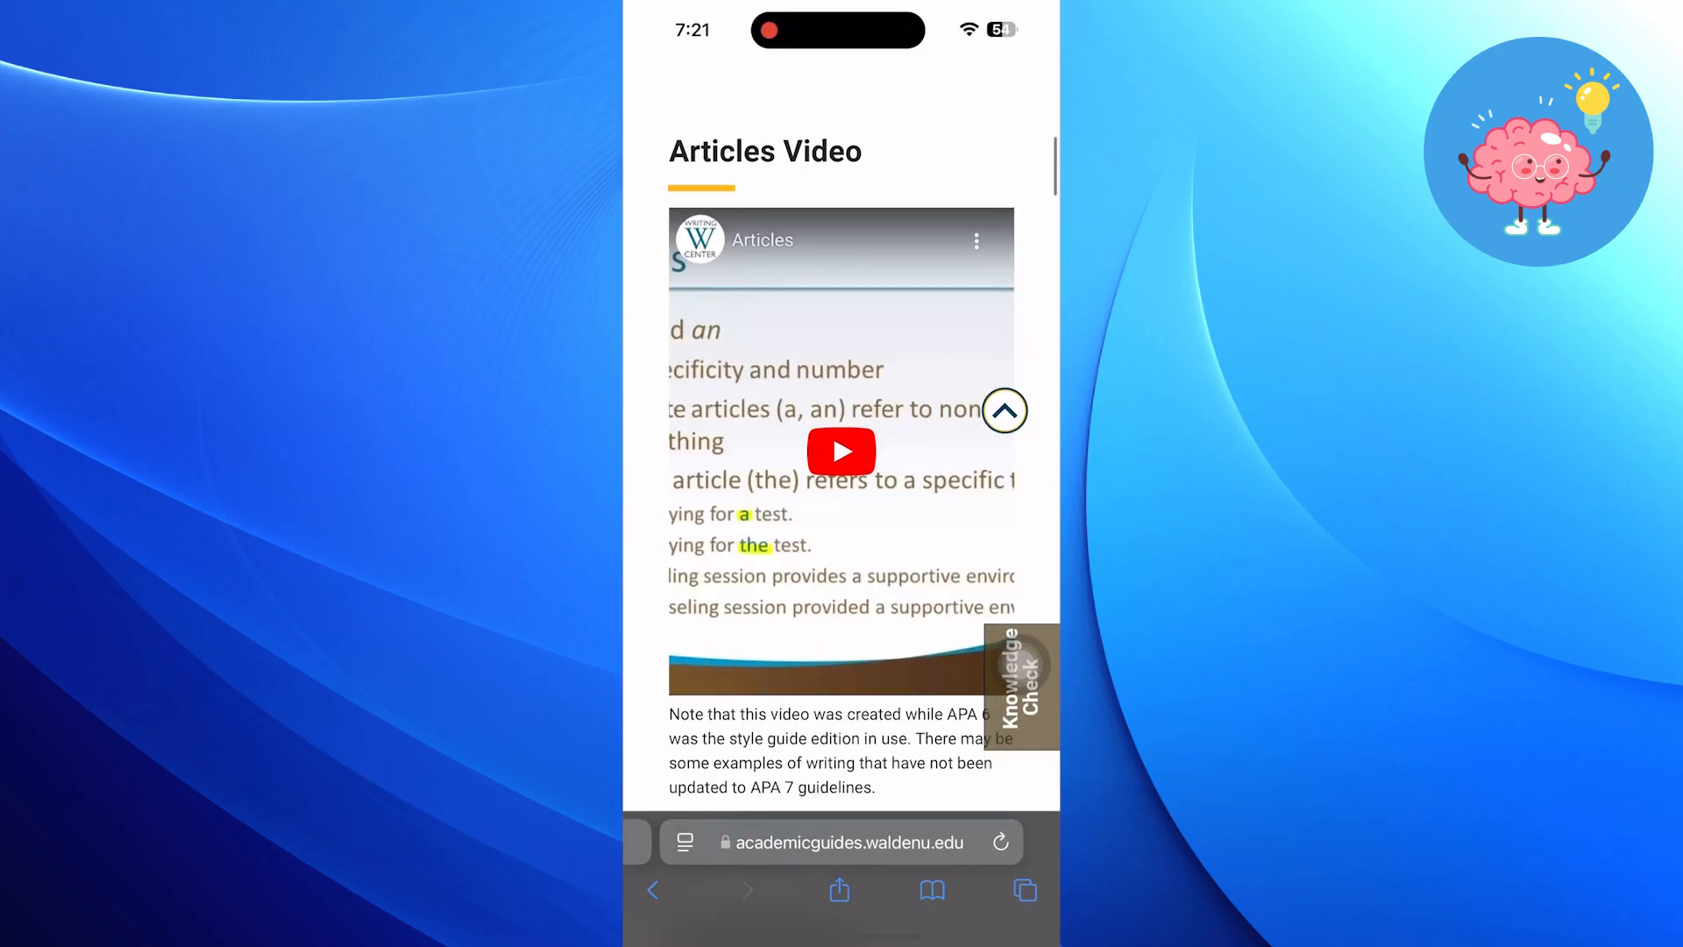
Find 'show specific reference' on the page so it highlights yellow, then finish the search
{"action": "scroll", "scroll_direction": "up", "scroll_amount": 3}
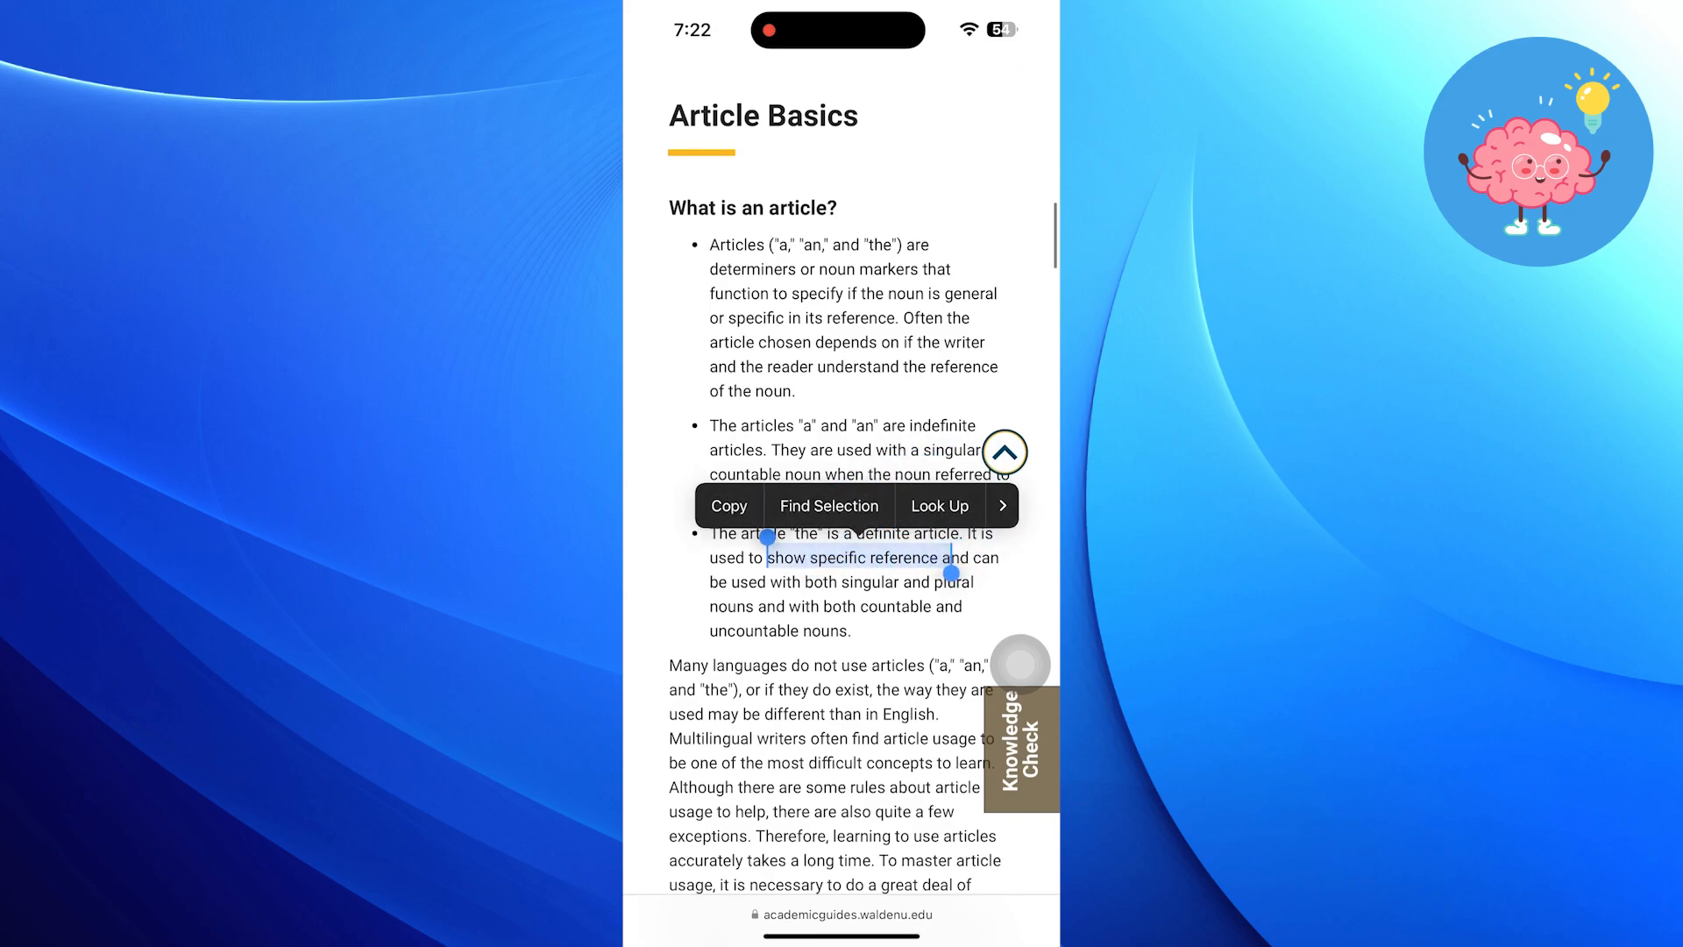
{"action": "left_click", "coordinate": [830, 505]}
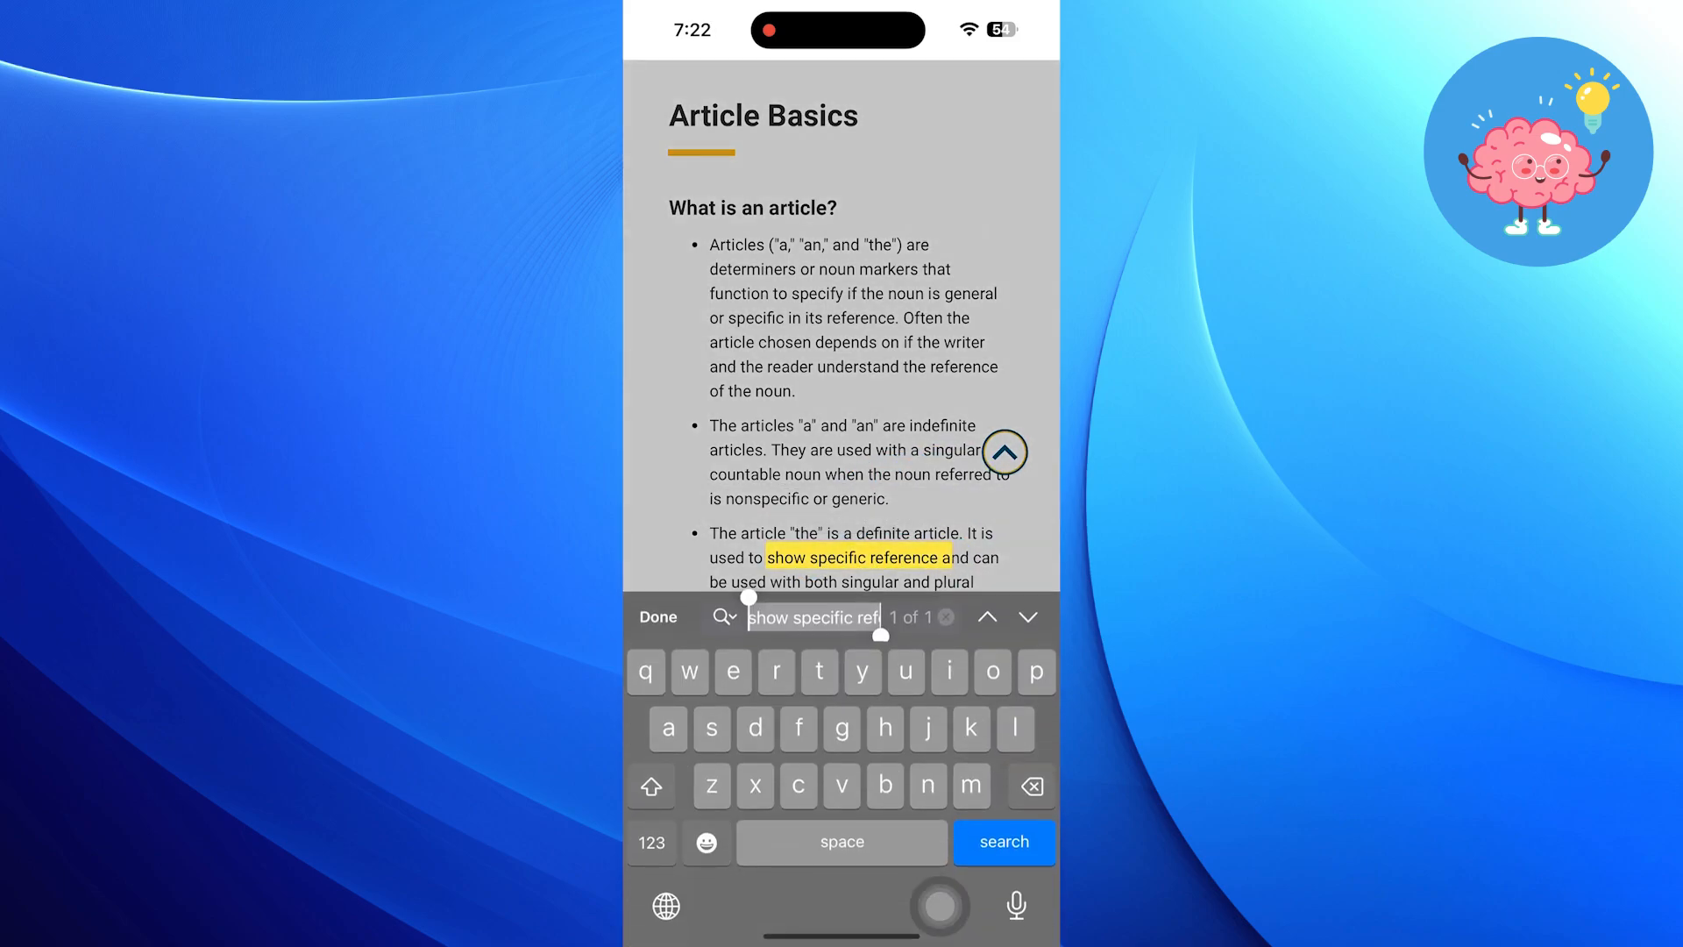
{"action": "scroll", "scroll_direction": "down", "scroll_amount": 3}
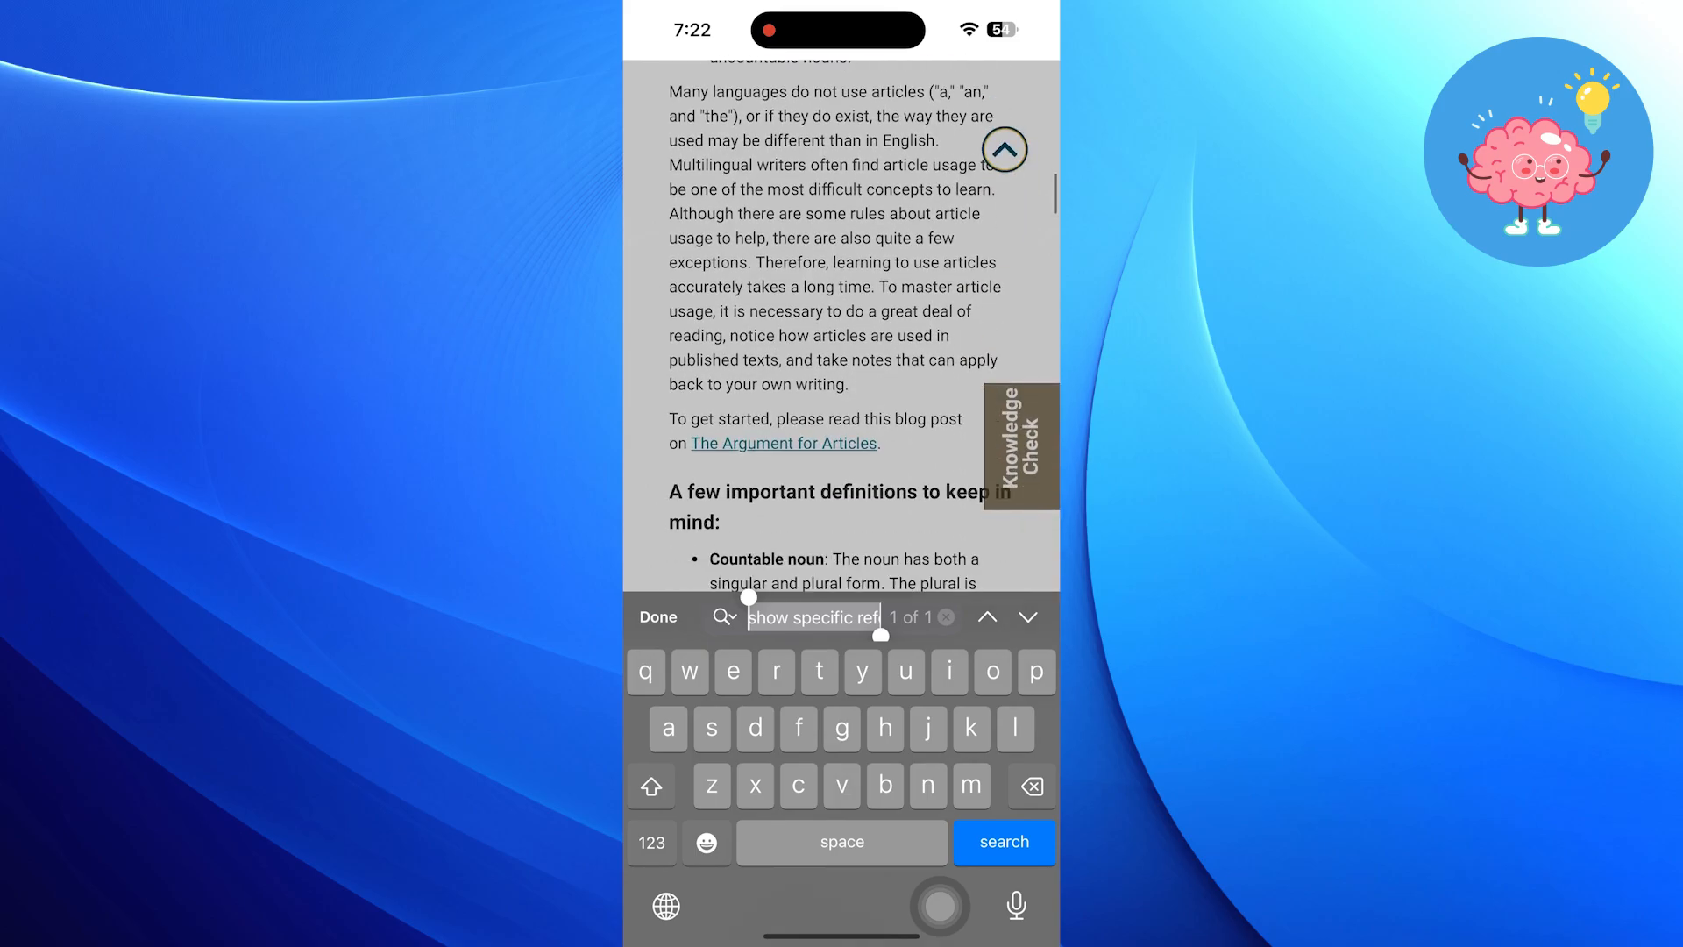
{"action": "left_click", "coordinate": [987, 615]}
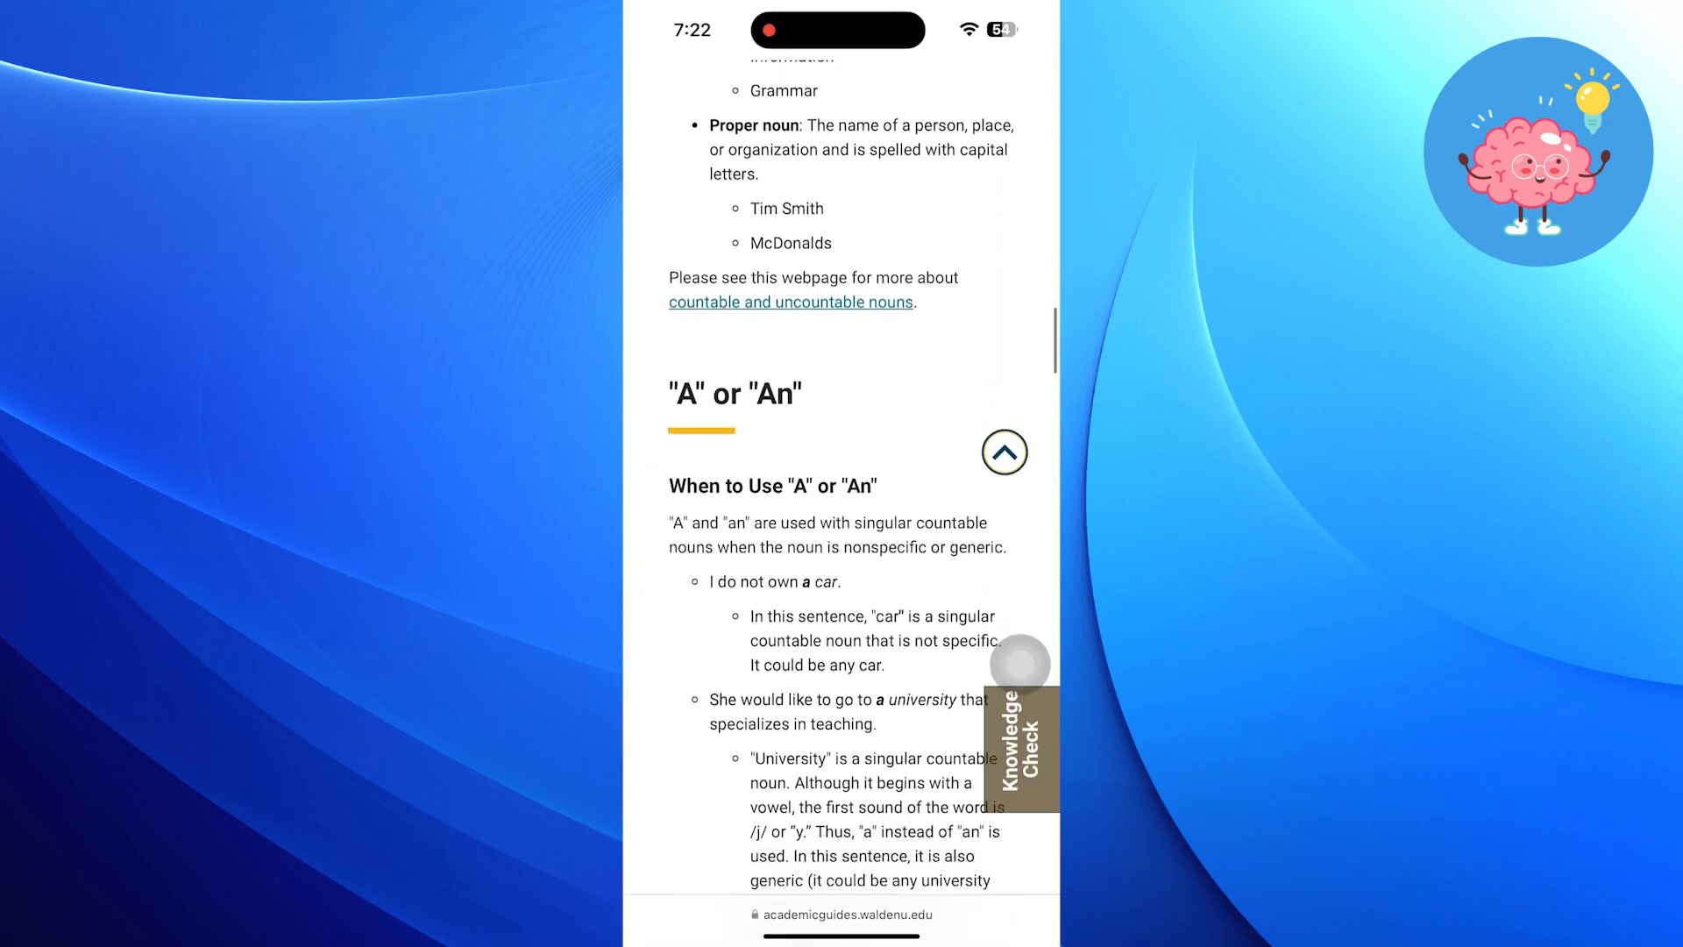
{"action": "scroll", "scroll_direction": "down", "scroll_amount": 3}
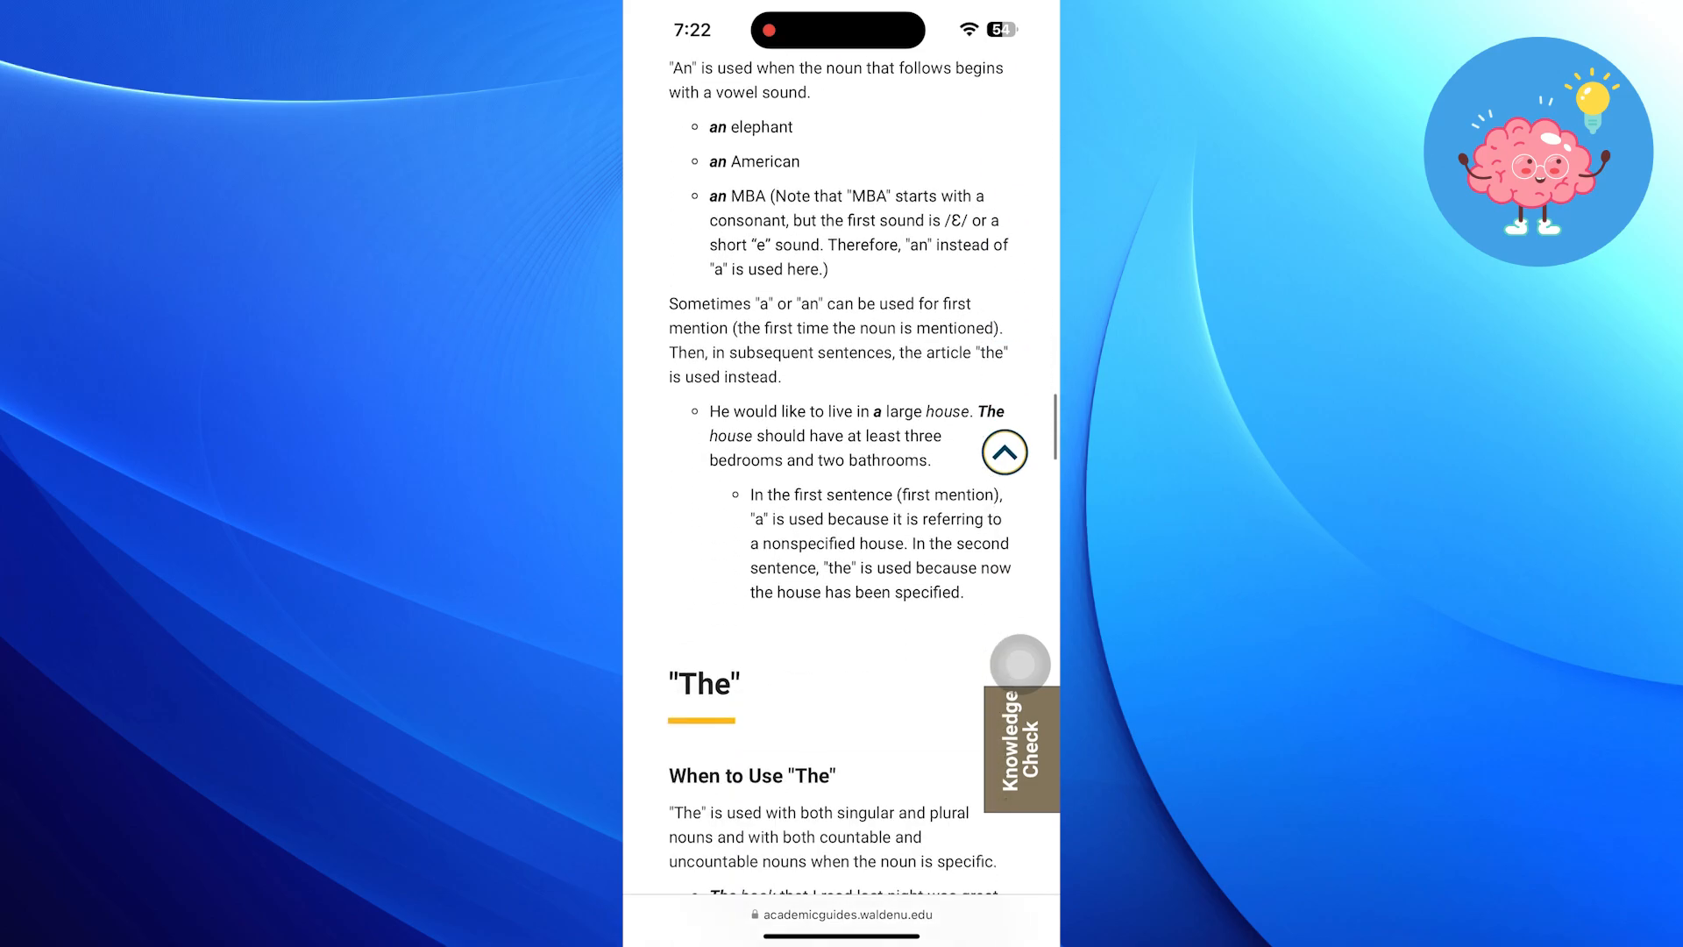
{"action": "scroll", "scroll_direction": "up", "scroll_amount": 3}
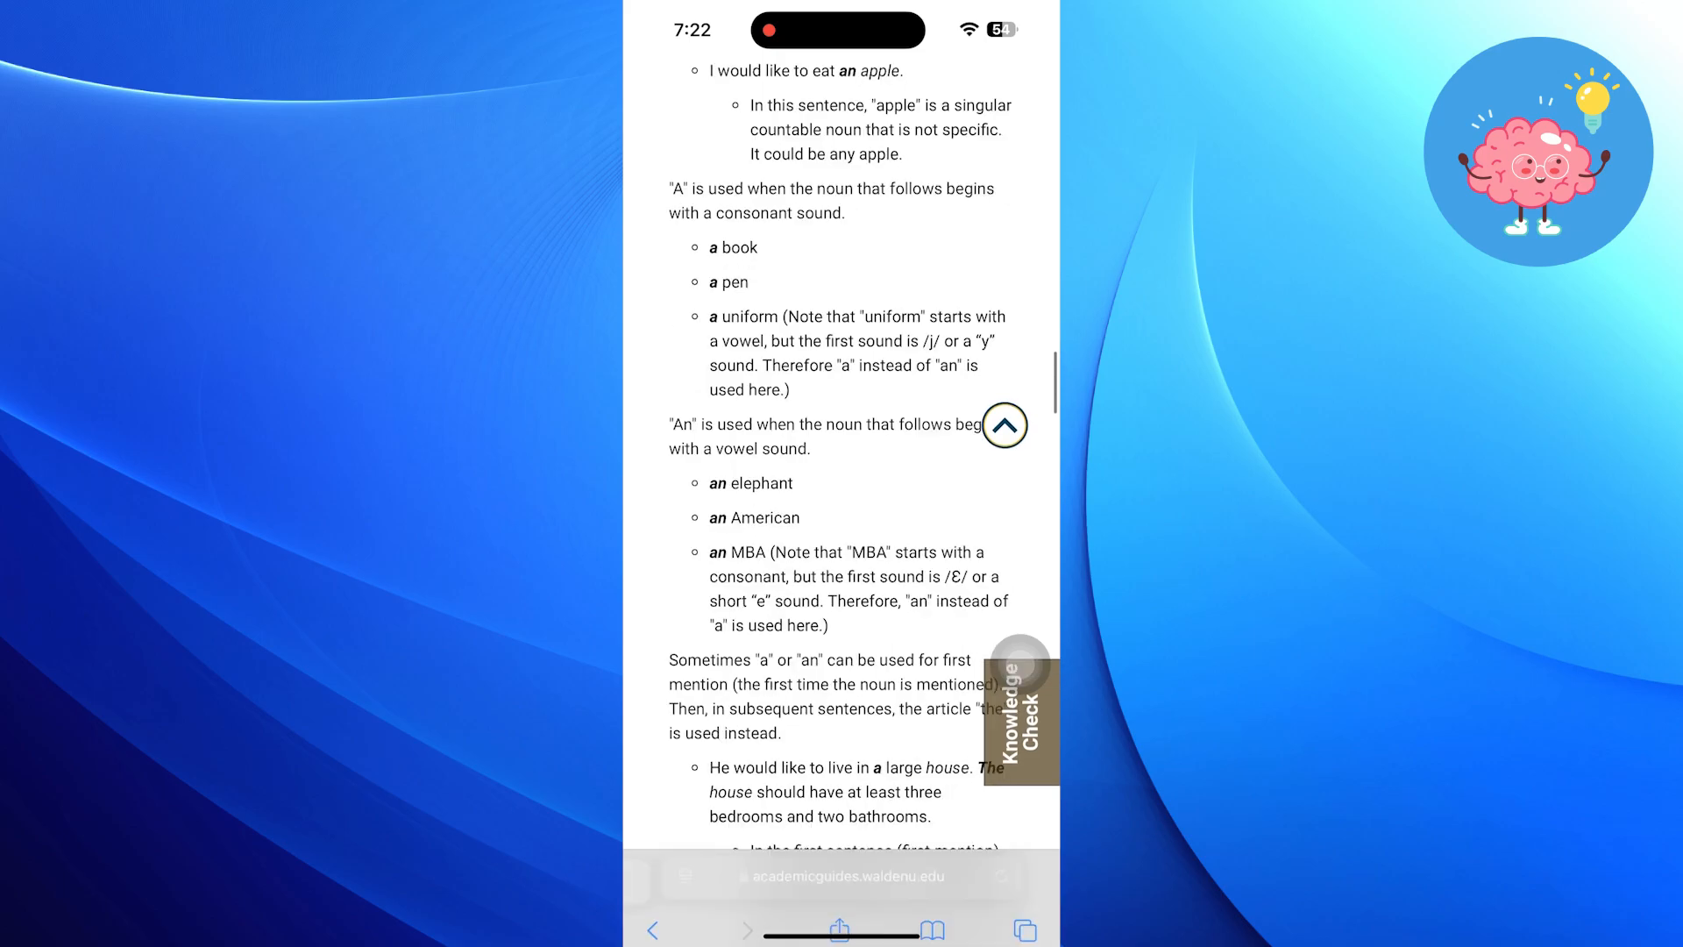
{"action": "scroll", "scroll_direction": "up", "scroll_amount": 3}
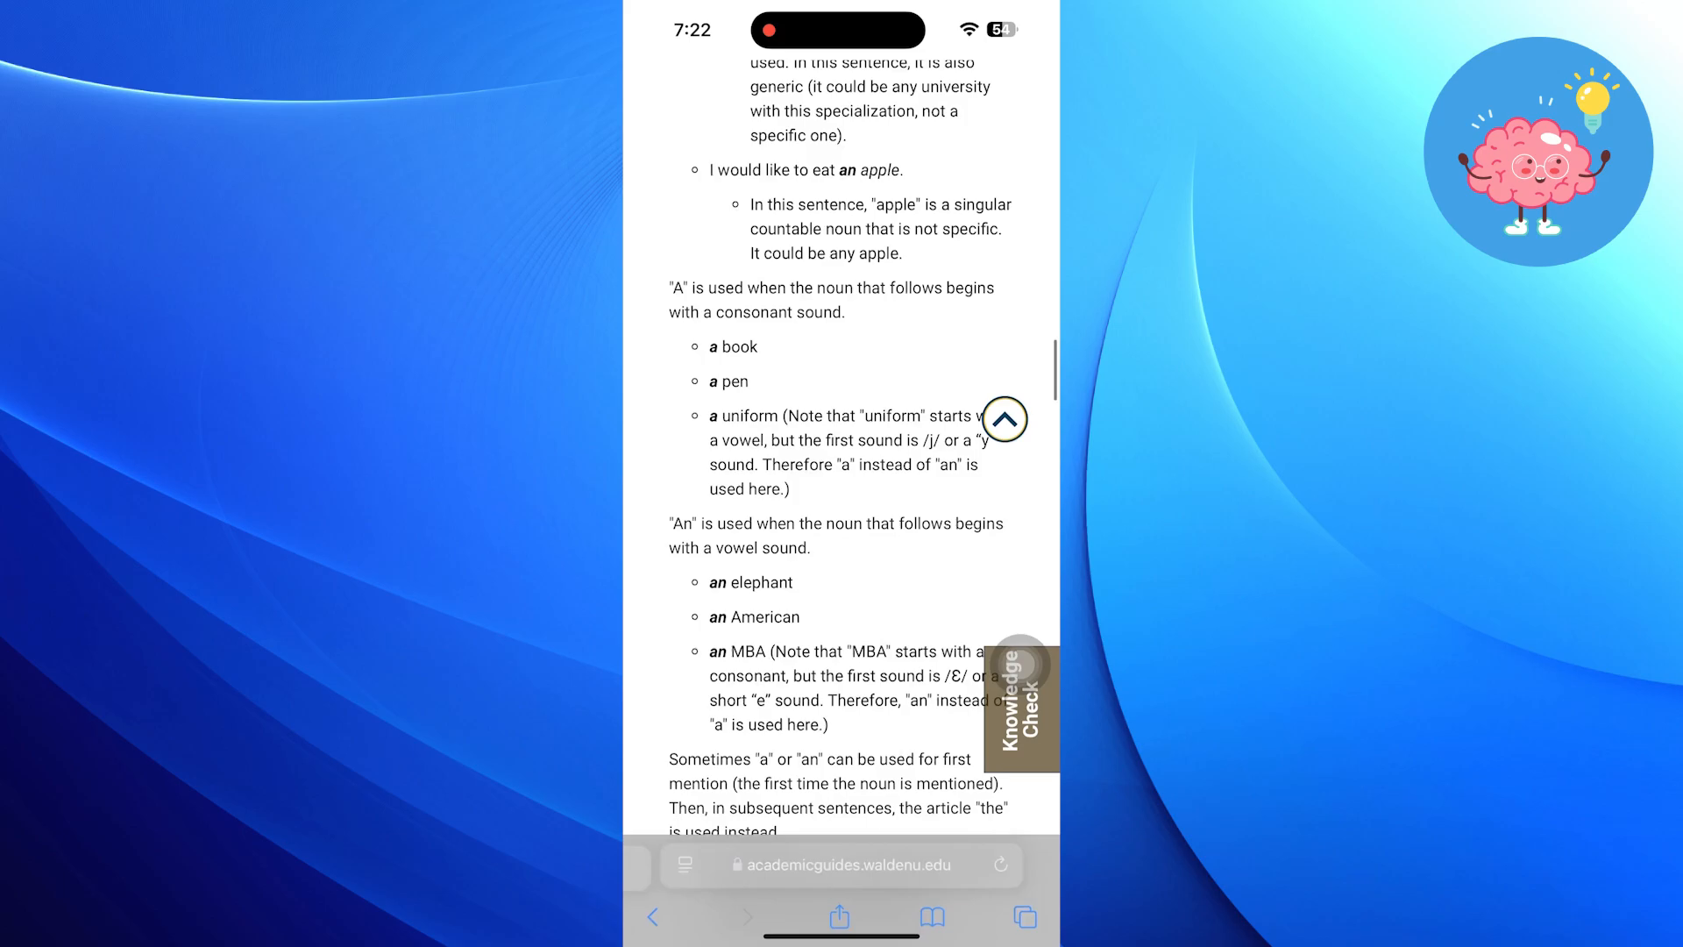
{"action": "scroll", "scroll_direction": "up", "scroll_amount": 3}
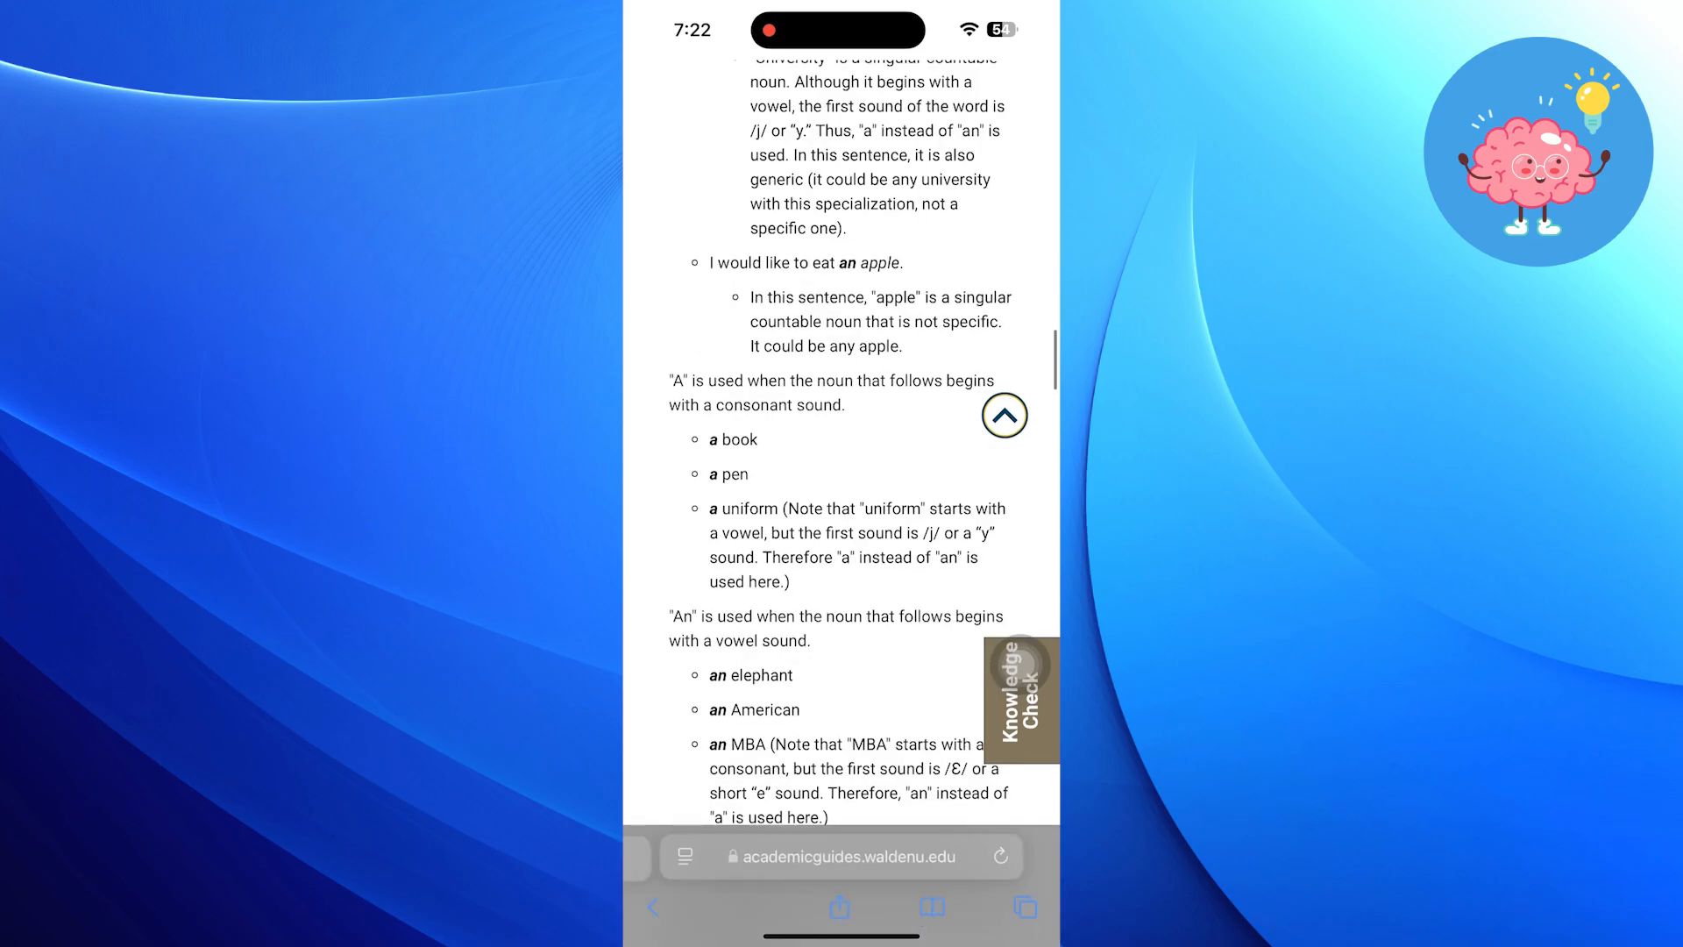
{"action": "scroll", "scroll_direction": "up", "scroll_amount": 3}
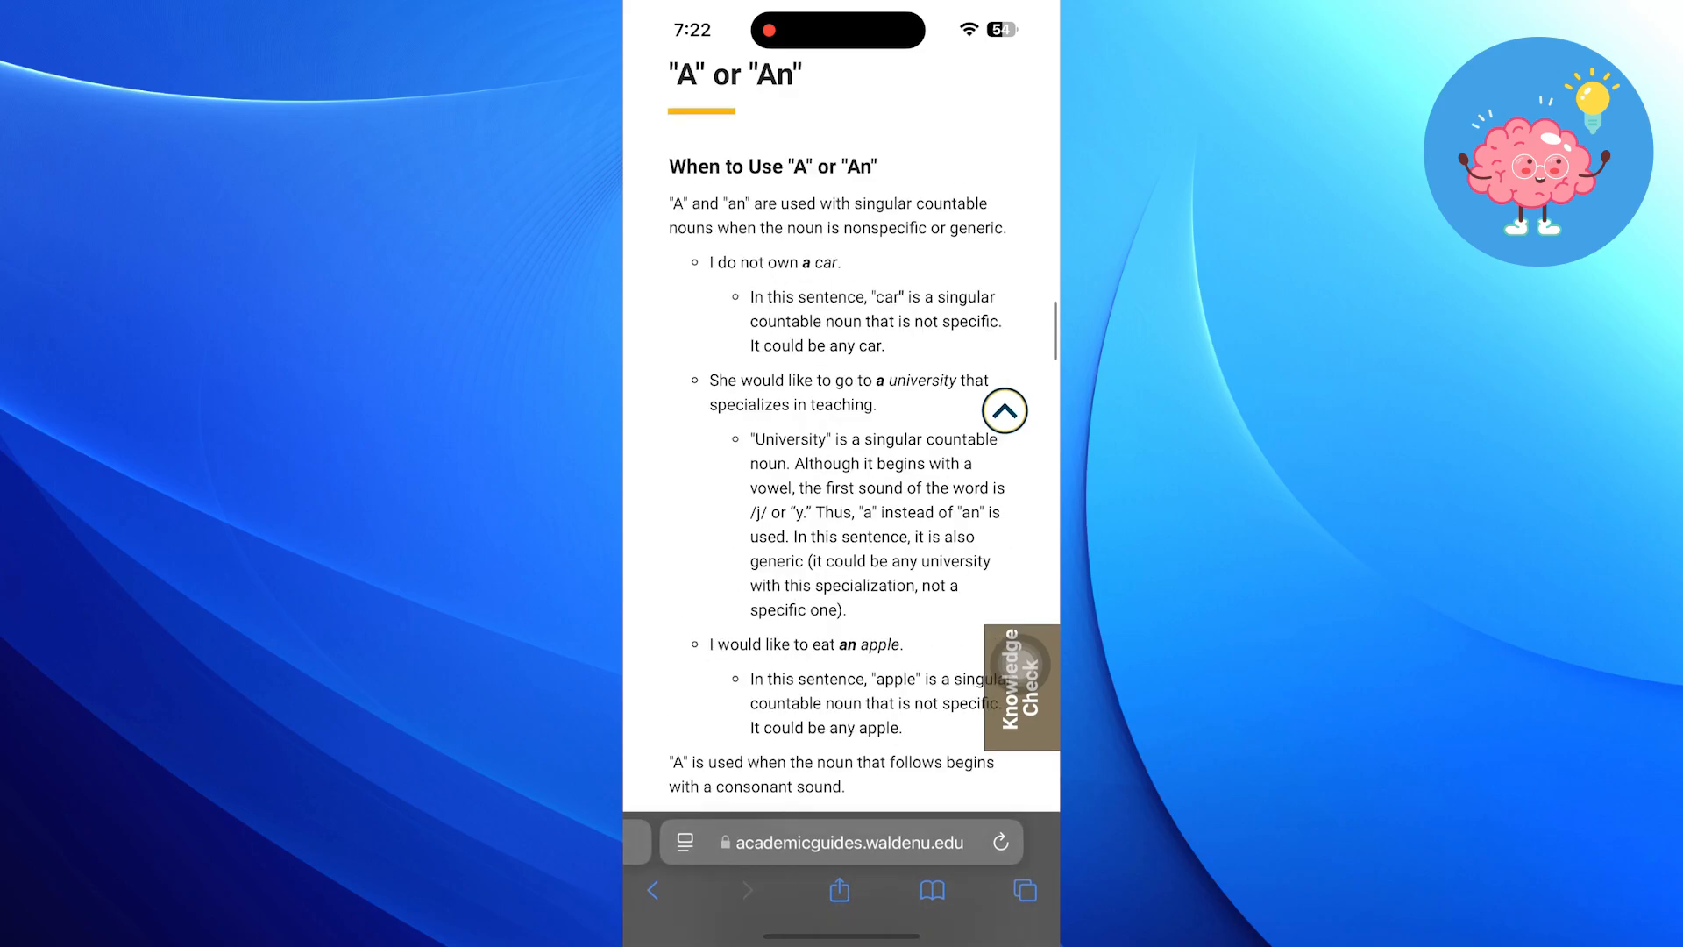
{"action": "scroll", "scroll_direction": "down", "scroll_amount": 3}
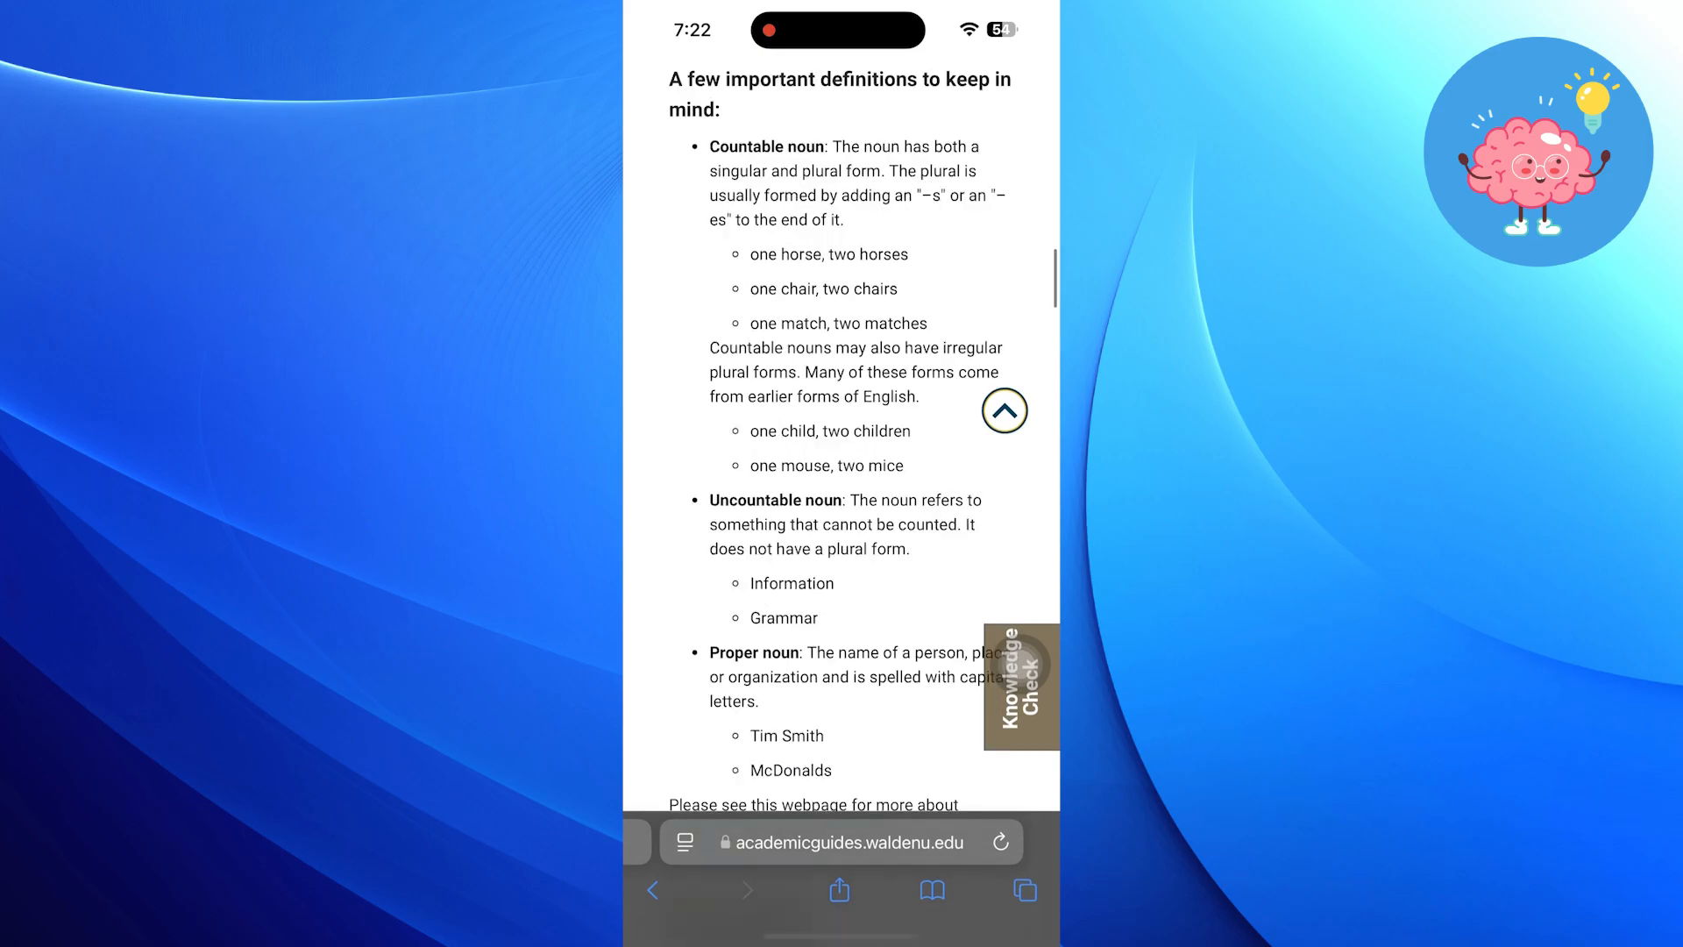